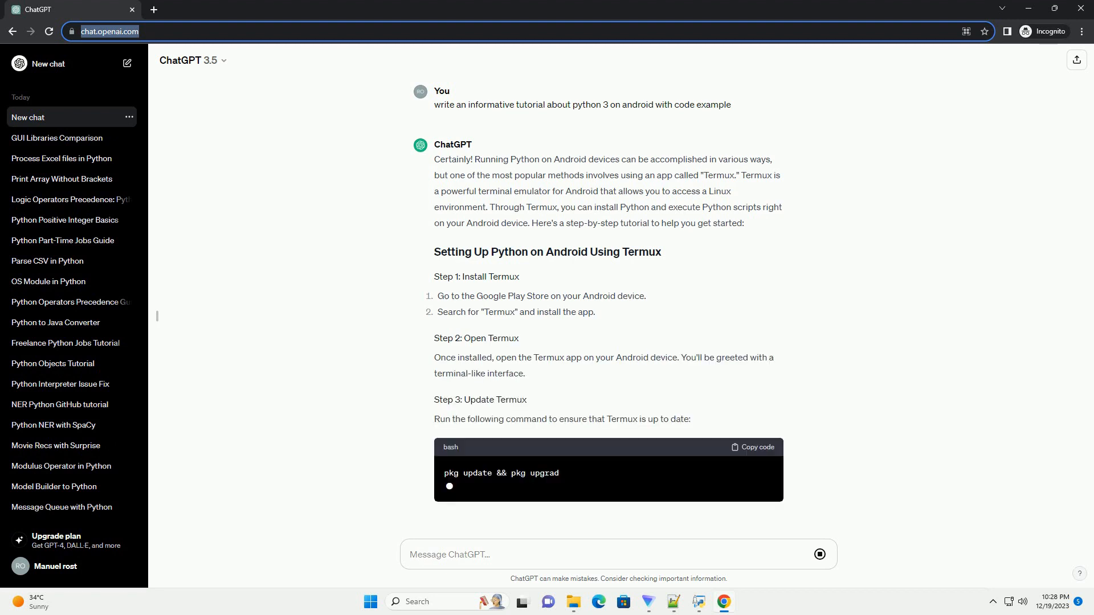
scroll(down, 3)
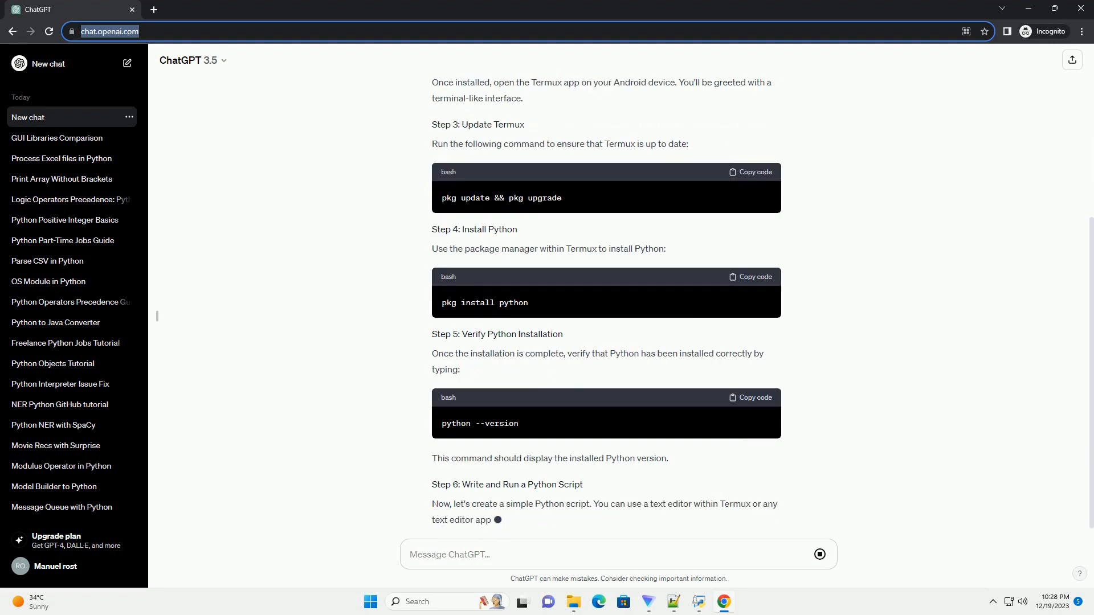
scroll(down, 3)
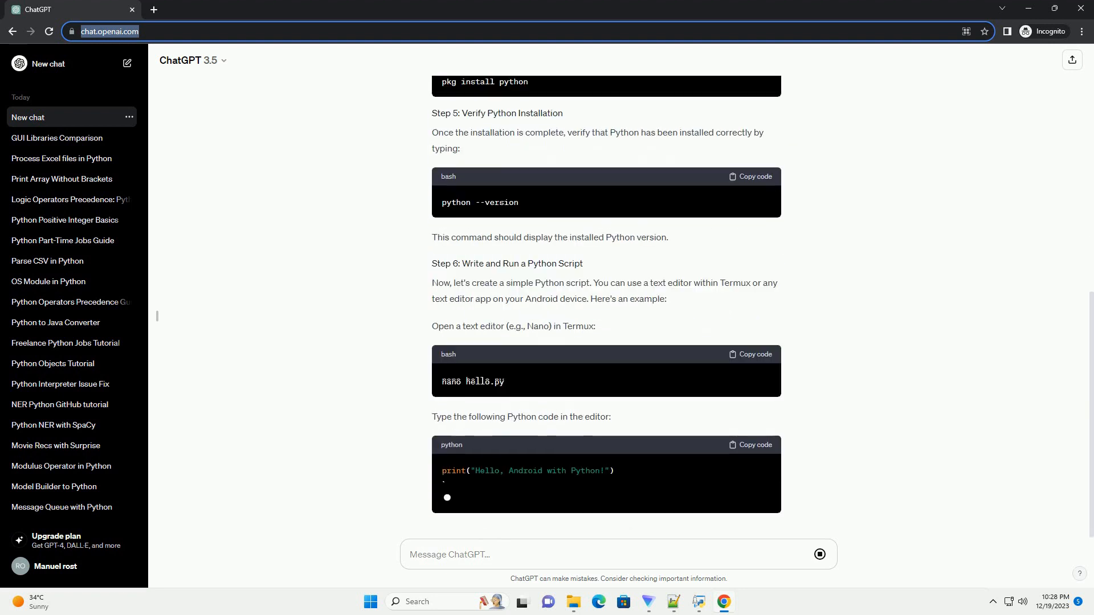
scroll(down, 3)
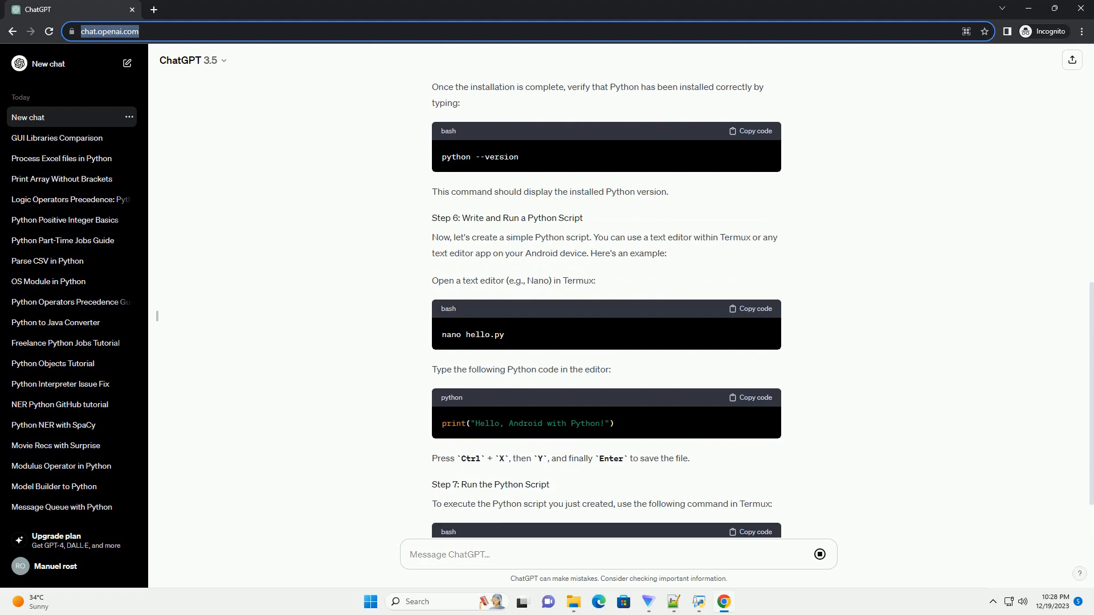
scroll(down, 3)
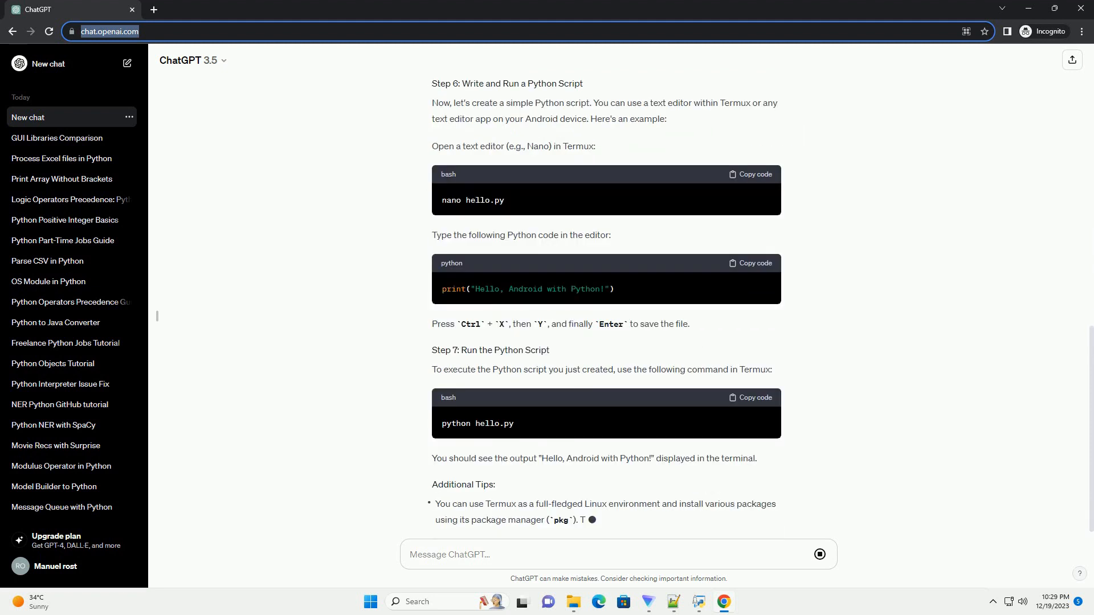
scroll(down, 3)
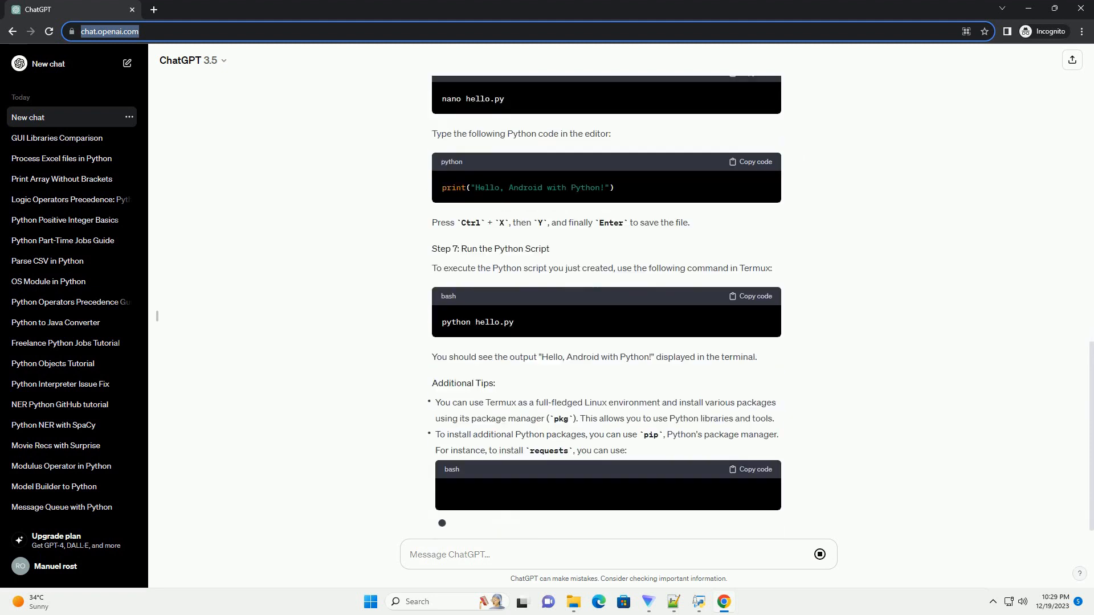
scroll(down, 3)
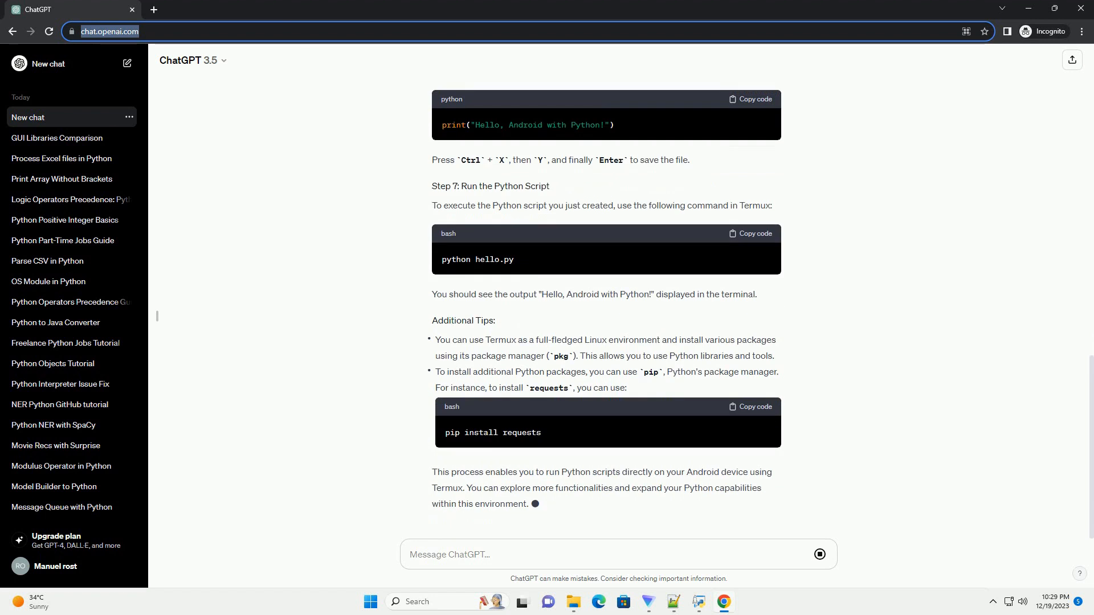